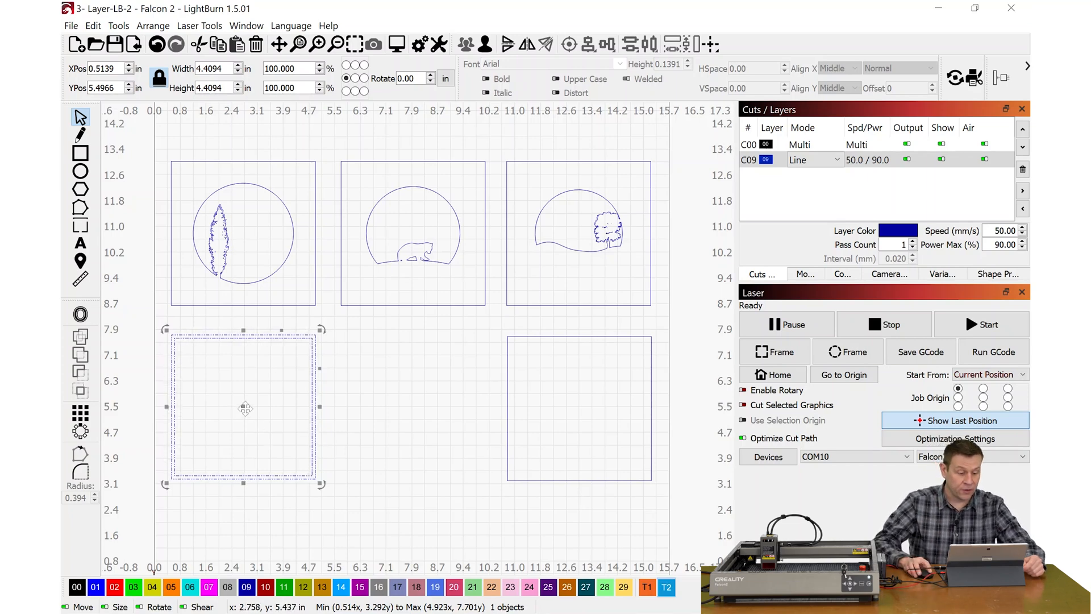
# Step: Nudge the empty bottom-left square into position on the workspace
pyautogui.moveTo(245, 407); pyautogui.dragTo(249, 404)
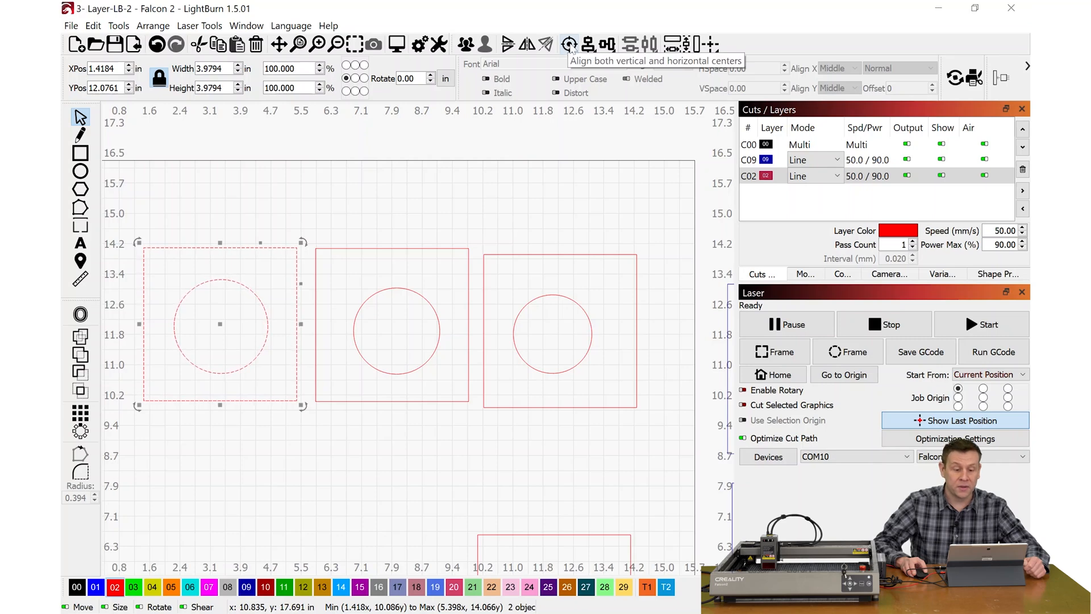
# Step: Align the selected circle and square on both centres so the circle sits centred
pyautogui.click(570, 45)
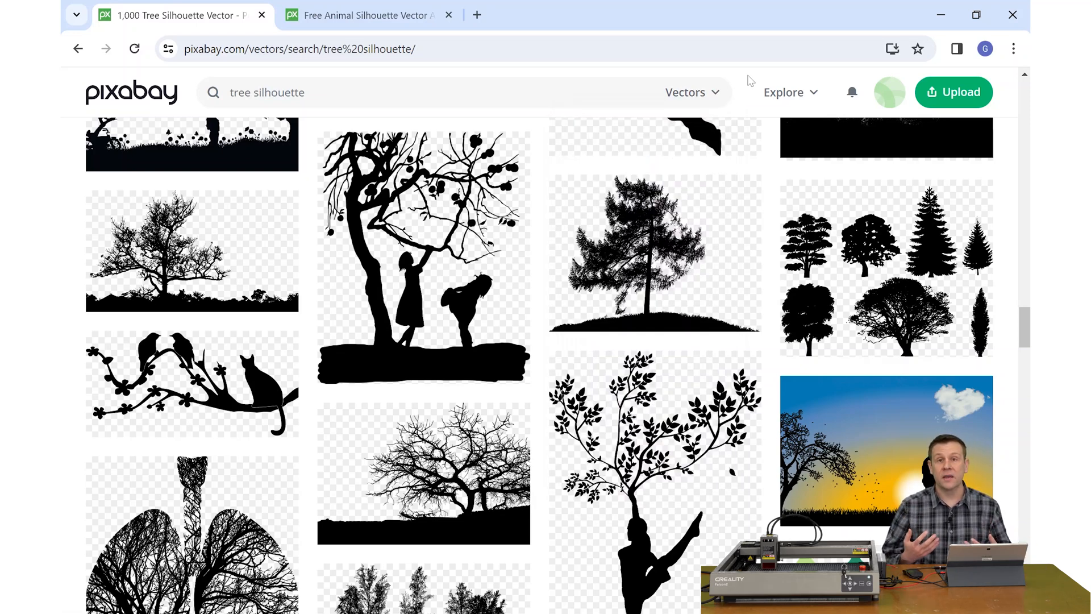
# Step: Switch to the Pixabay tab showing tree silhouette vector results
pyautogui.click(367, 15)
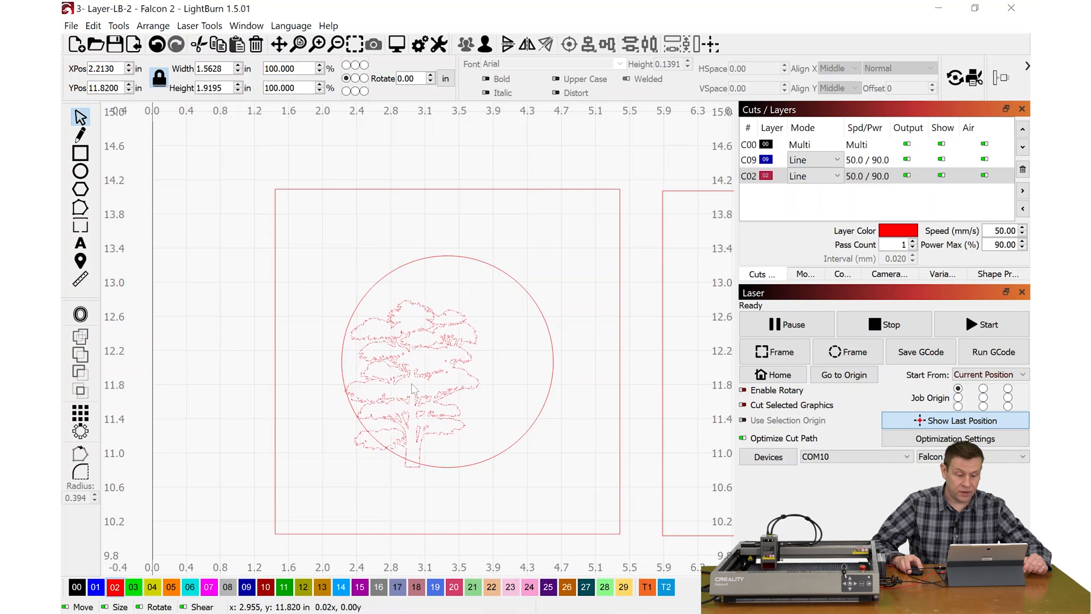
# Step: Select the traced tree silhouette inside the first red frame's circle
pyautogui.click(414, 379)
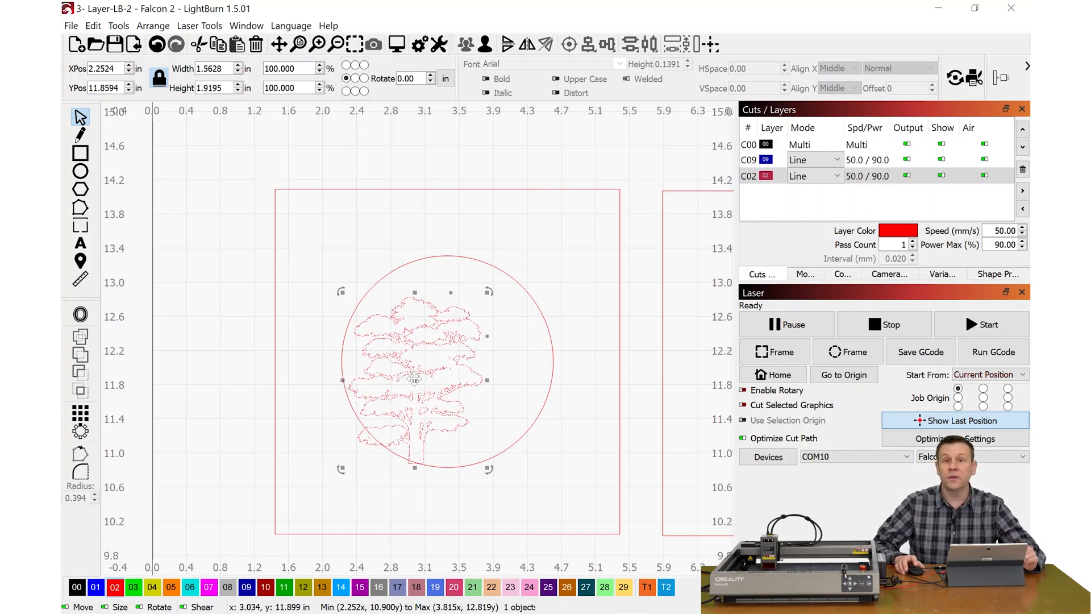